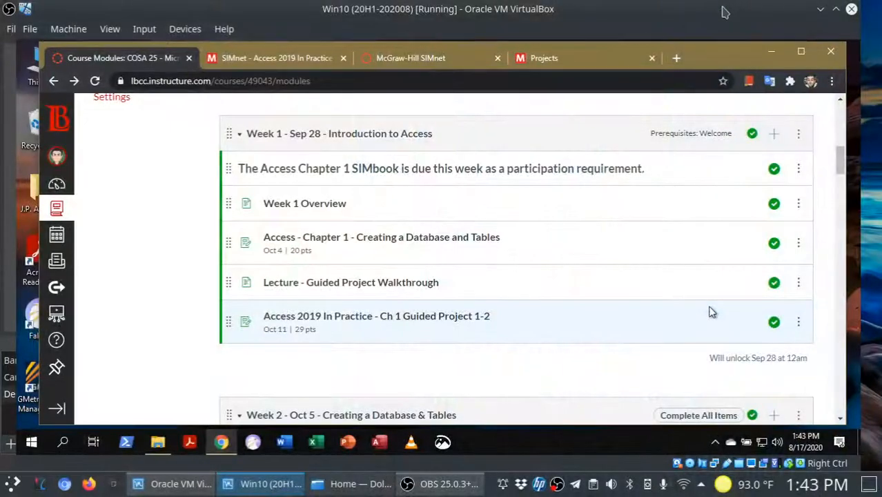
pyautogui.moveTo(163, 166)
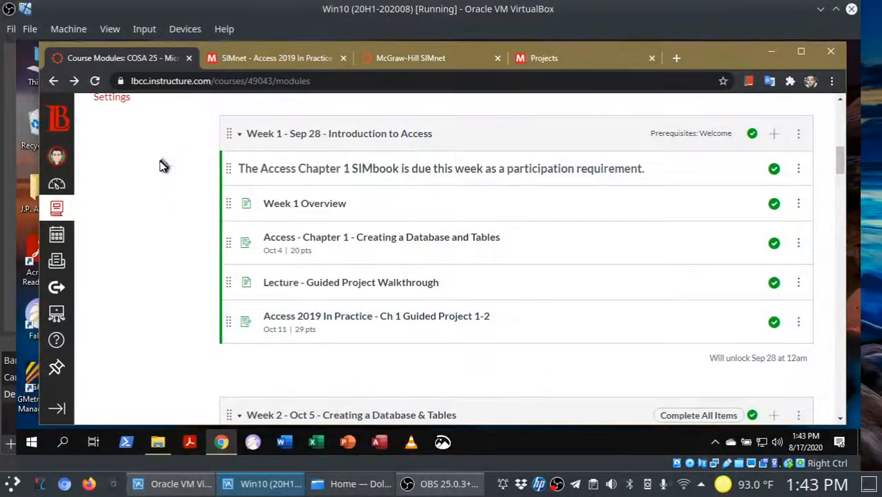
pyautogui.moveTo(136, 206)
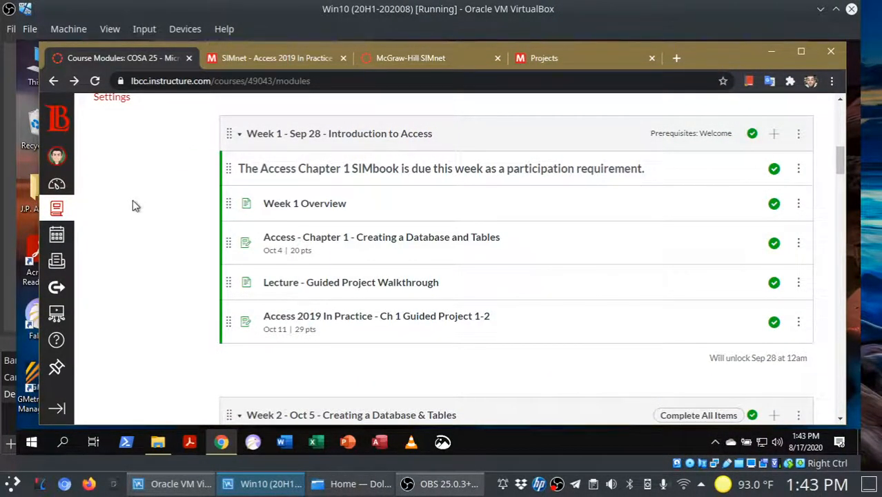
pyautogui.moveTo(145, 250)
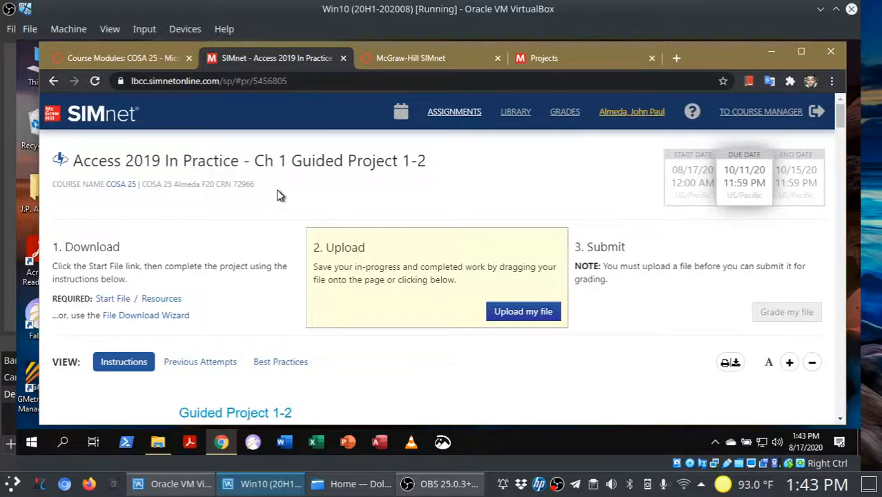
pyautogui.moveTo(577, 256)
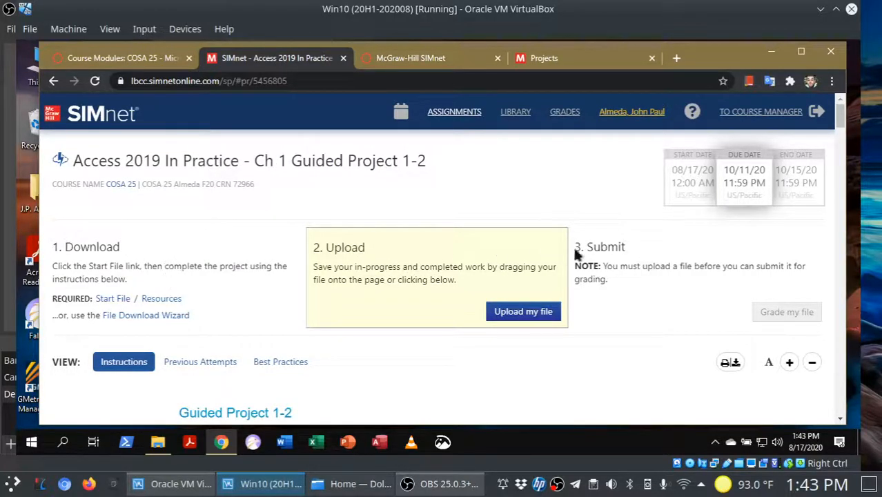
pyautogui.moveTo(252, 210)
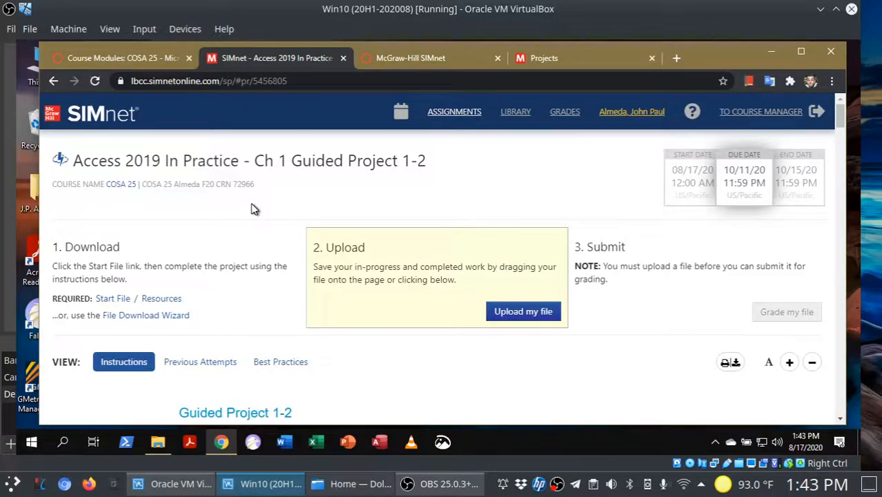
pyautogui.moveTo(112, 298)
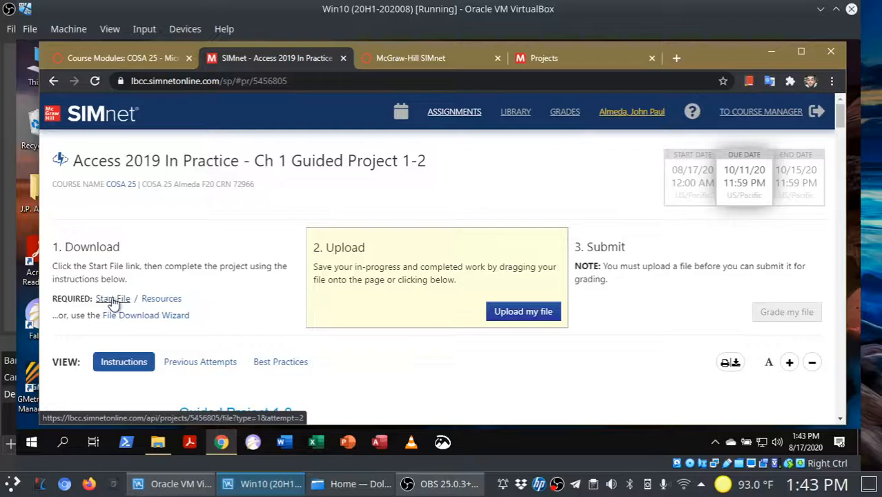
pyautogui.moveTo(161, 298)
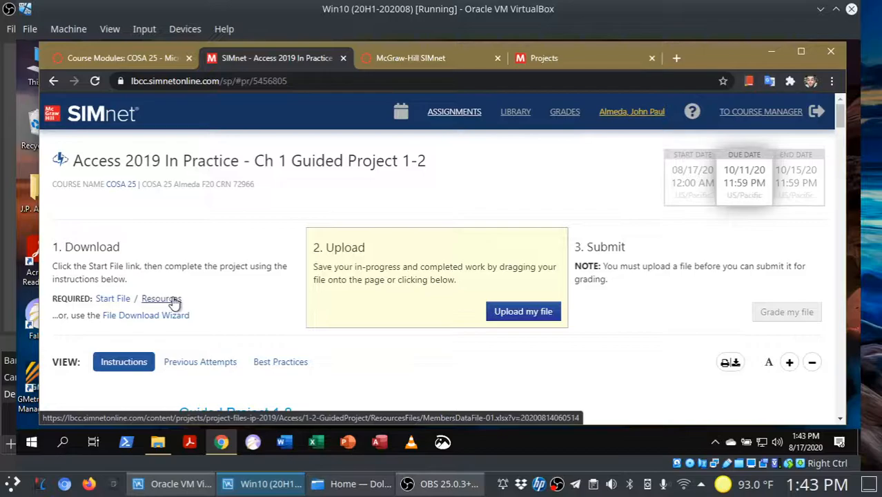
pyautogui.moveTo(202, 297)
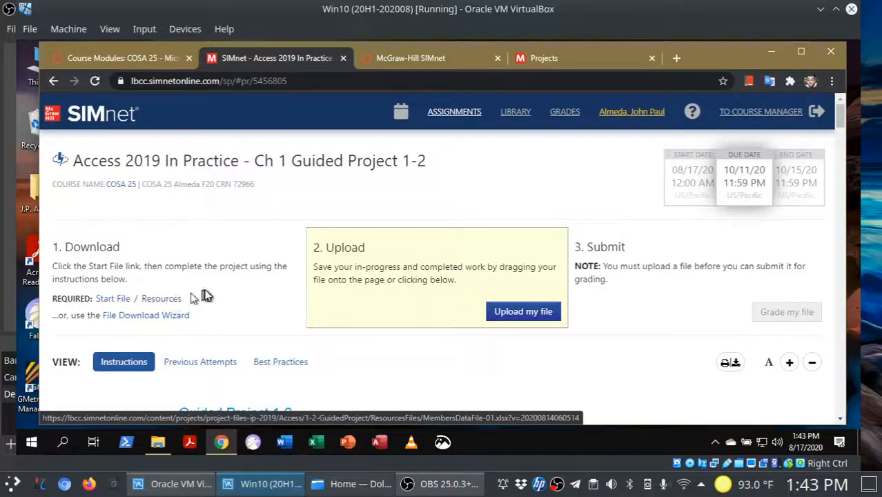
pyautogui.moveTo(223, 290)
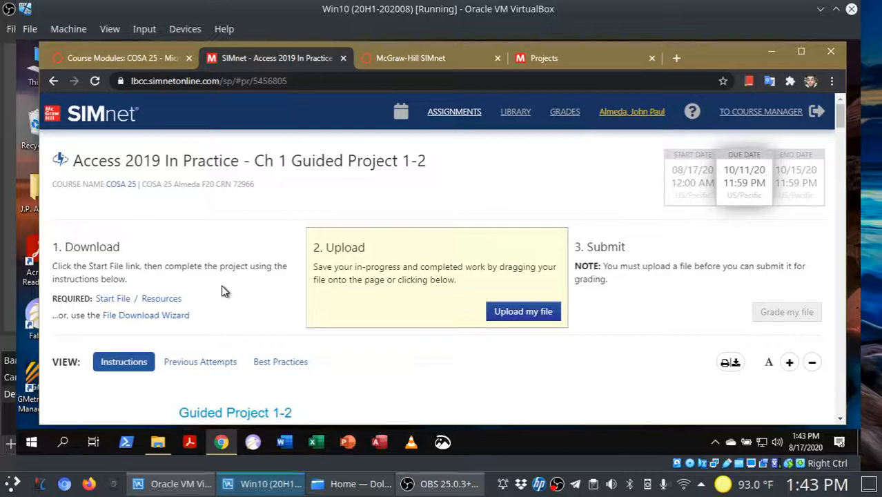
pyautogui.moveTo(828, 199)
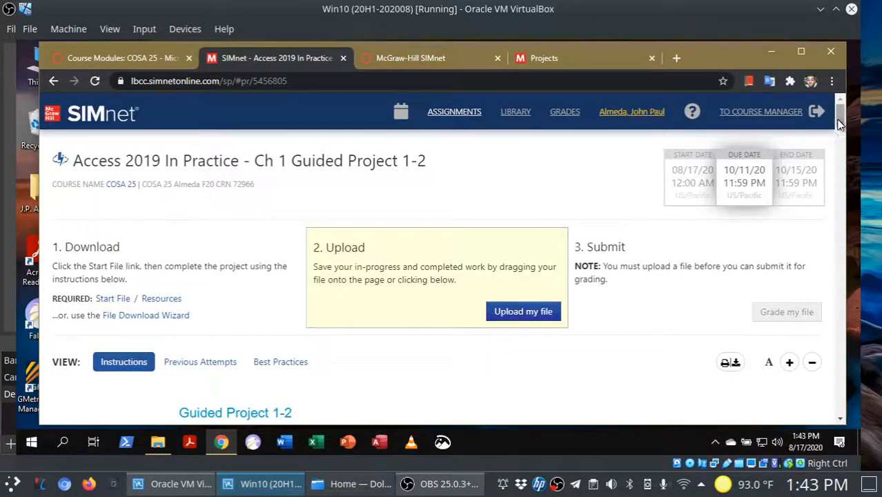
# Step: Open the printable instructions, skim them, and close the print preview without printing
pyautogui.scroll(-3)
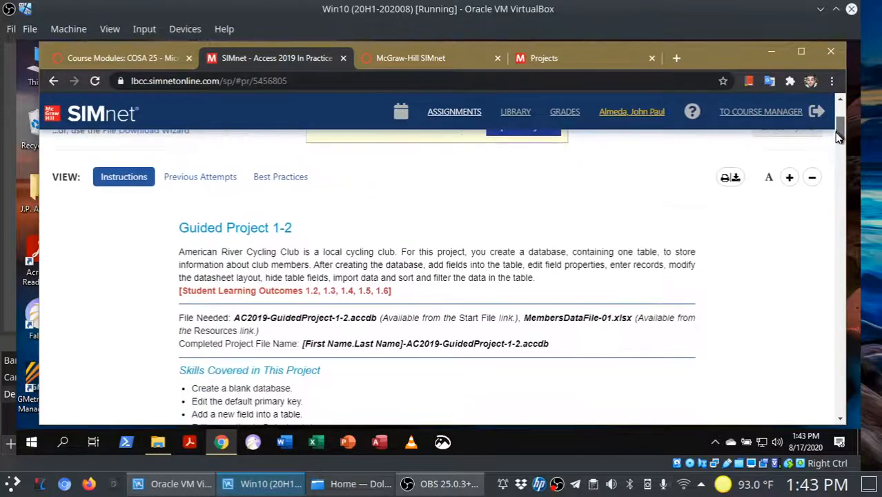
pyautogui.scroll(-3)
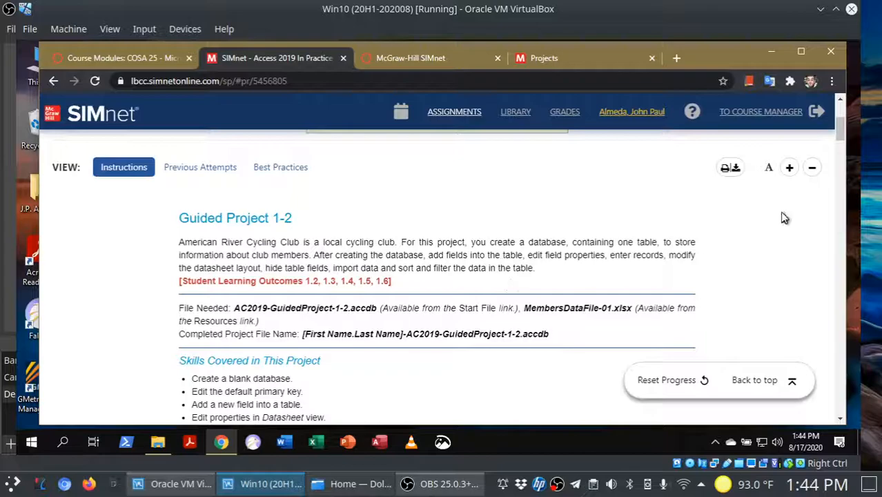
pyautogui.scroll(-3)
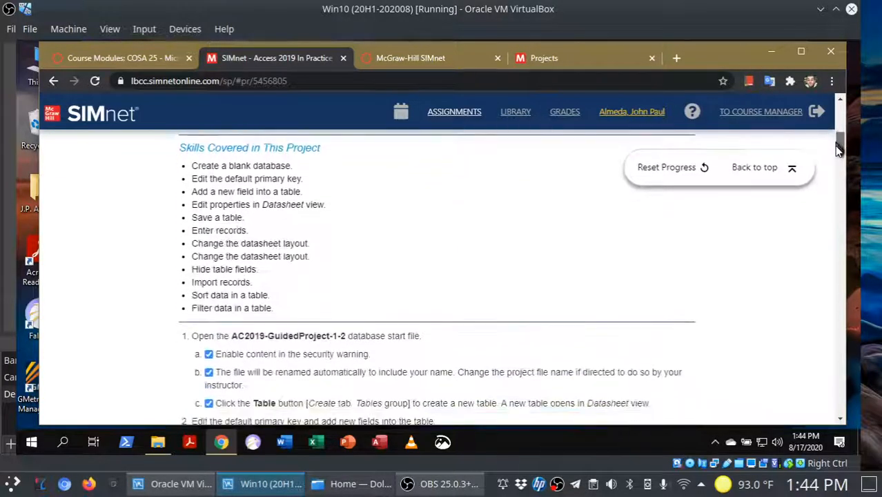
pyautogui.scroll(-3)
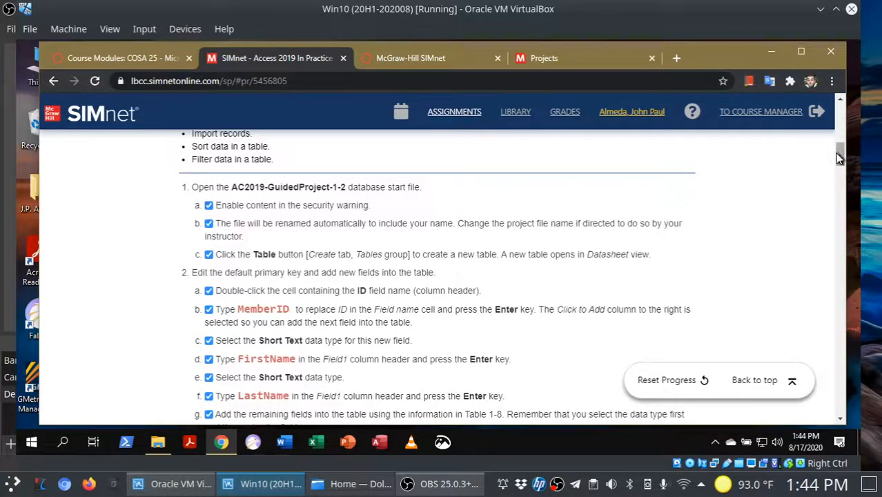
pyautogui.scroll(3)
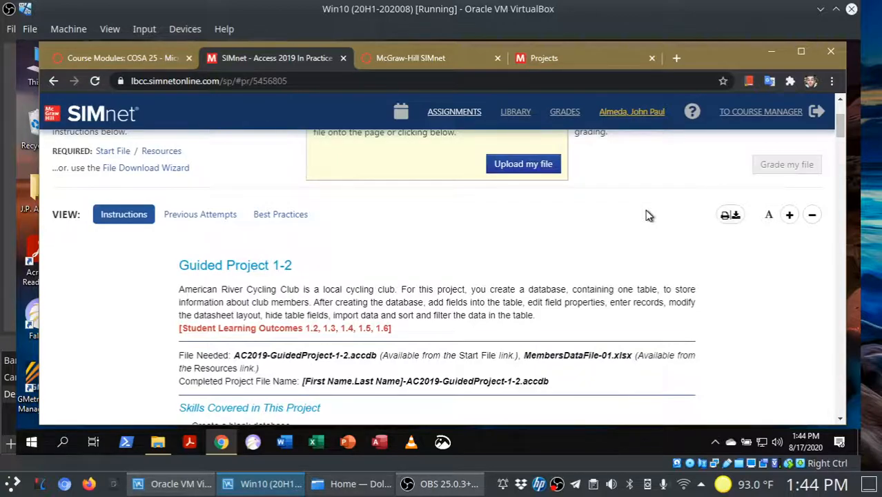
pyautogui.moveTo(729, 215)
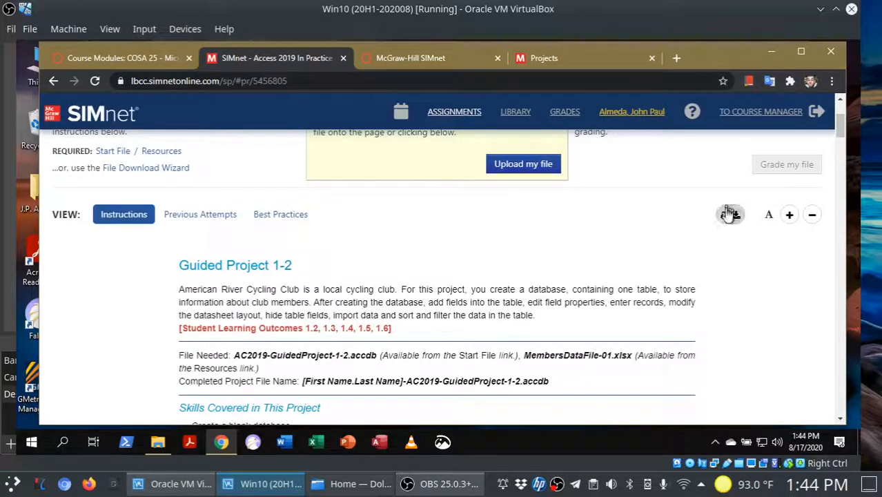
pyautogui.click(729, 215)
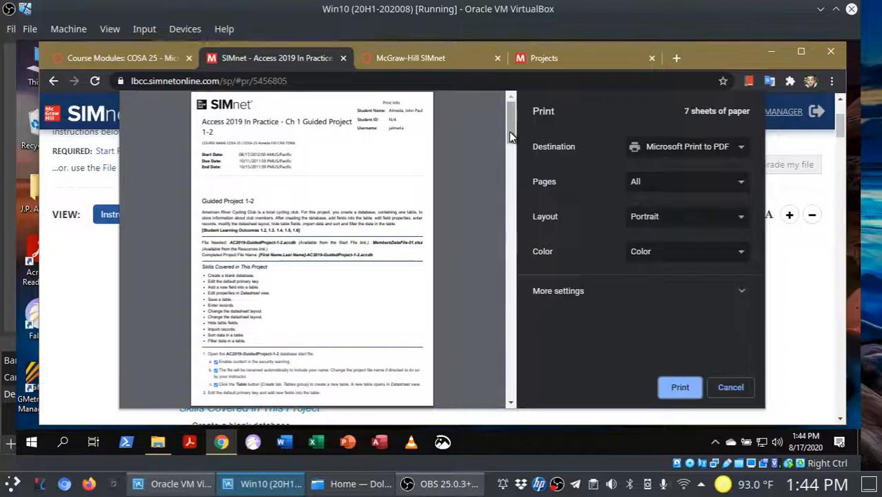
pyautogui.scroll(-3)
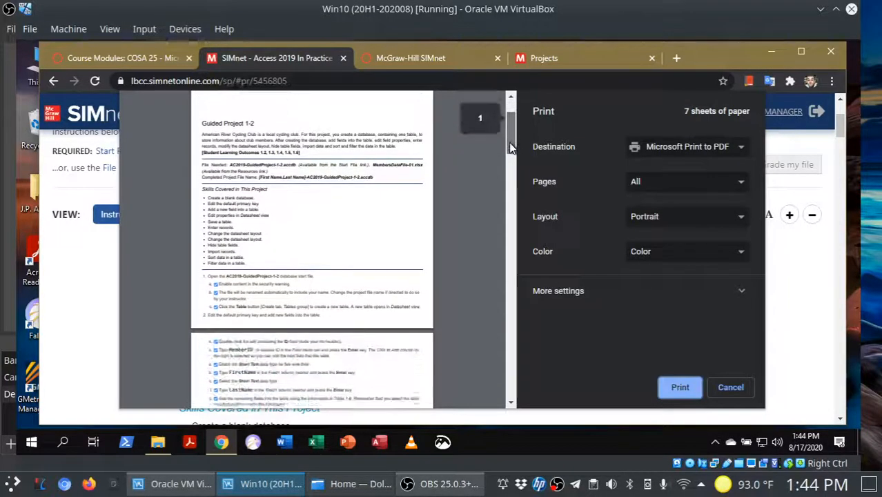
pyautogui.scroll(-3)
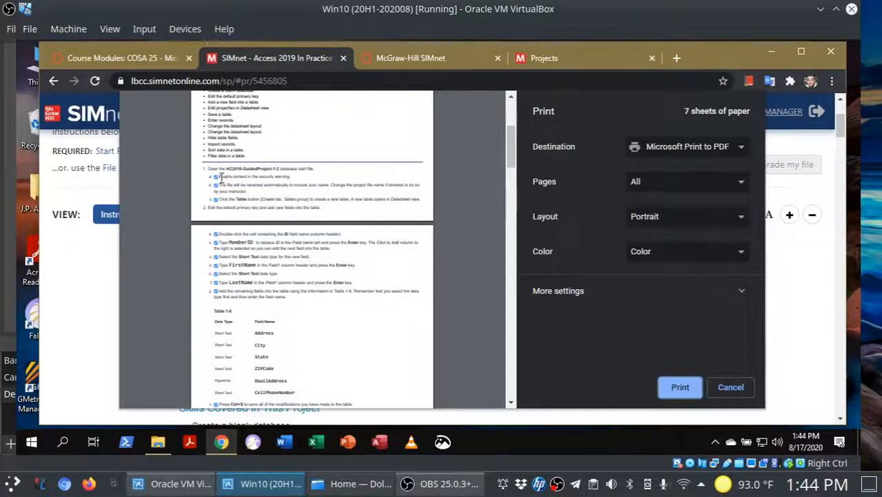
pyautogui.moveTo(220, 266)
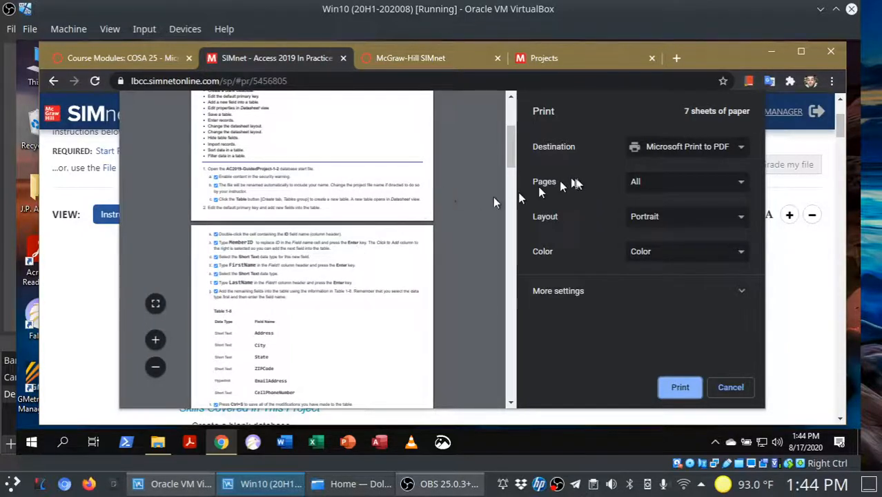
pyautogui.click(730, 387)
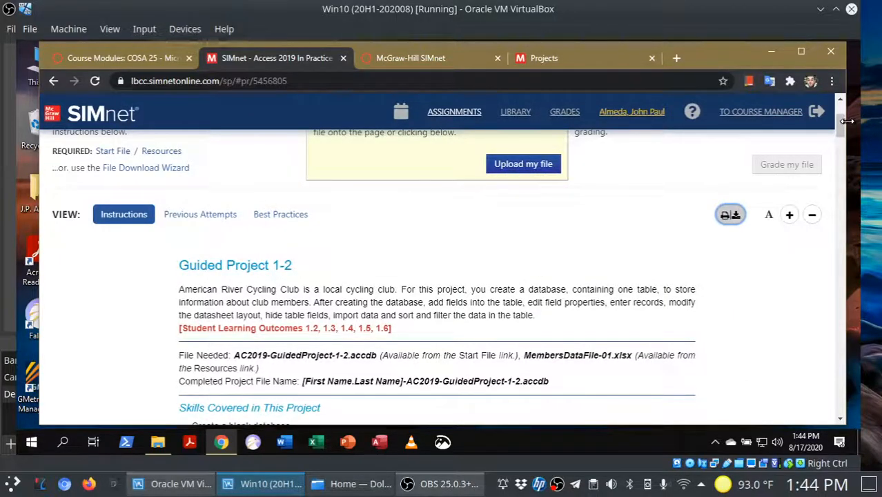
# Step: Show Previous Attempts, listing Attempt 1 of 3 at 100% (29/29)
pyautogui.scroll(3)
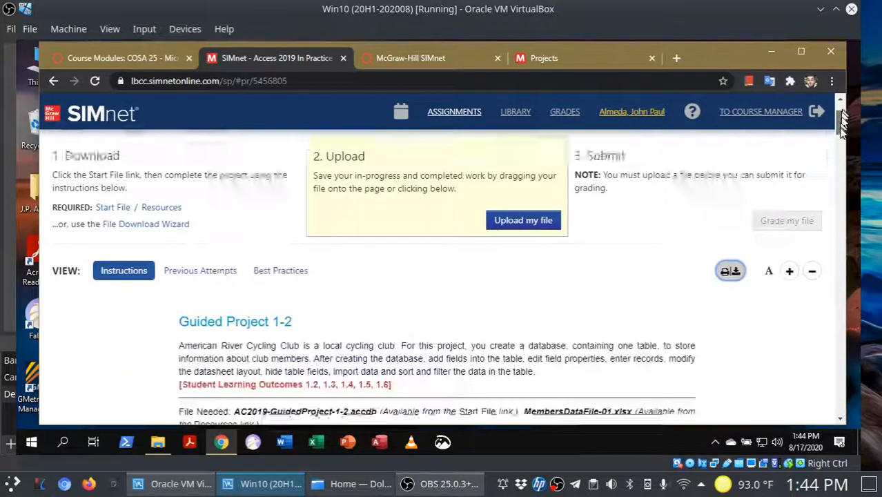
pyautogui.scroll(-3)
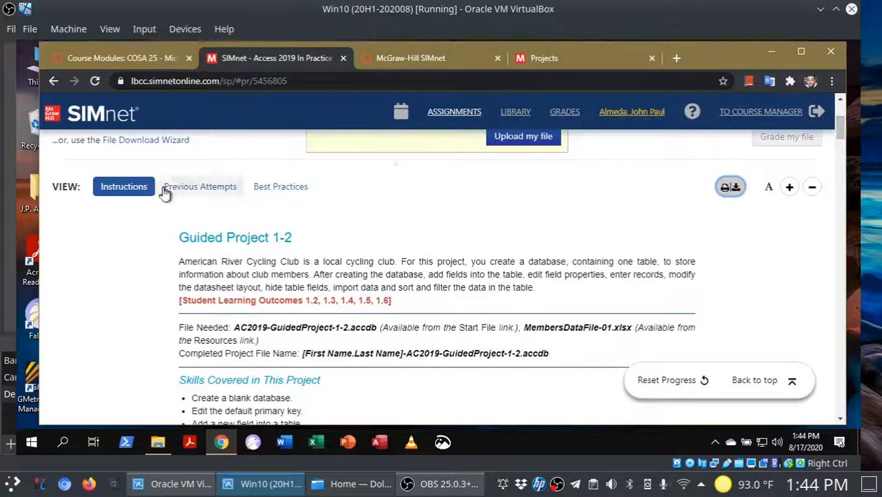
pyautogui.click(200, 186)
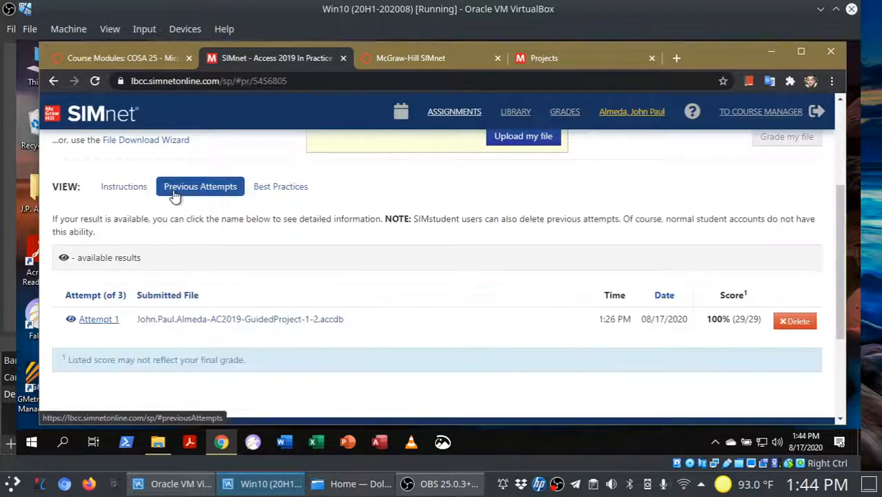
pyautogui.moveTo(111, 300)
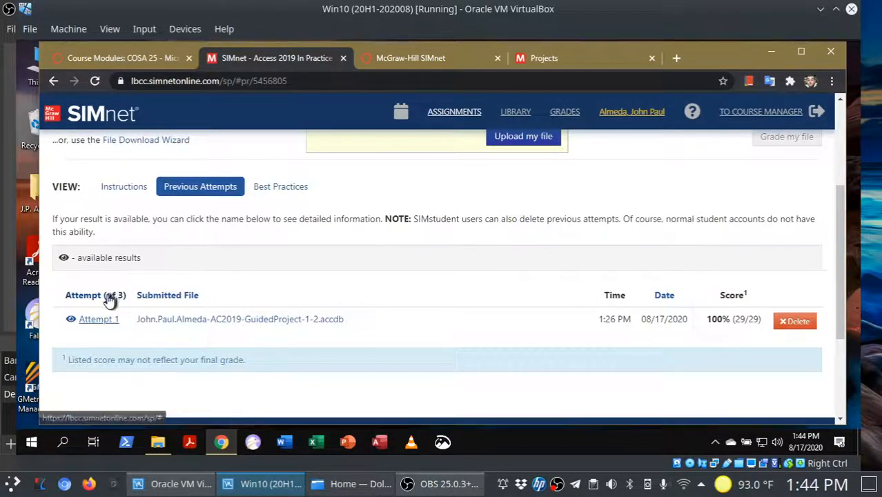
pyautogui.moveTo(210, 252)
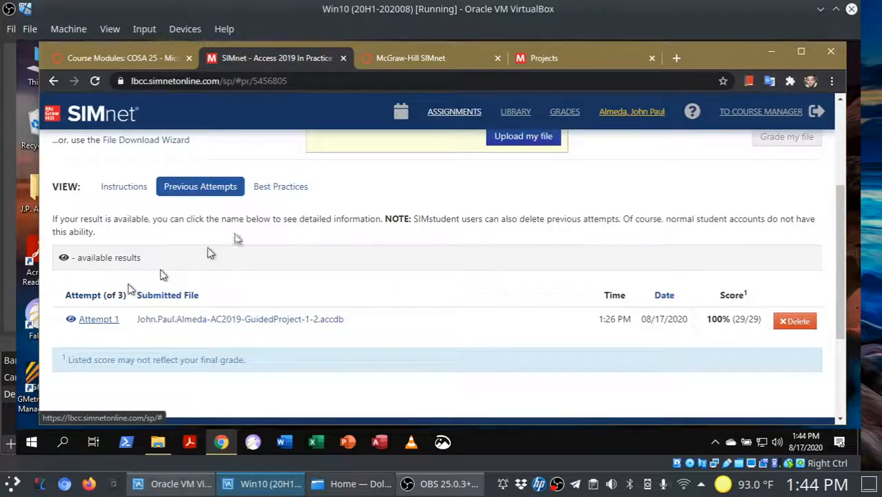
# Step: Skim the best-practices guide, return to Instructions, and open the Downloads folder
pyautogui.click(280, 186)
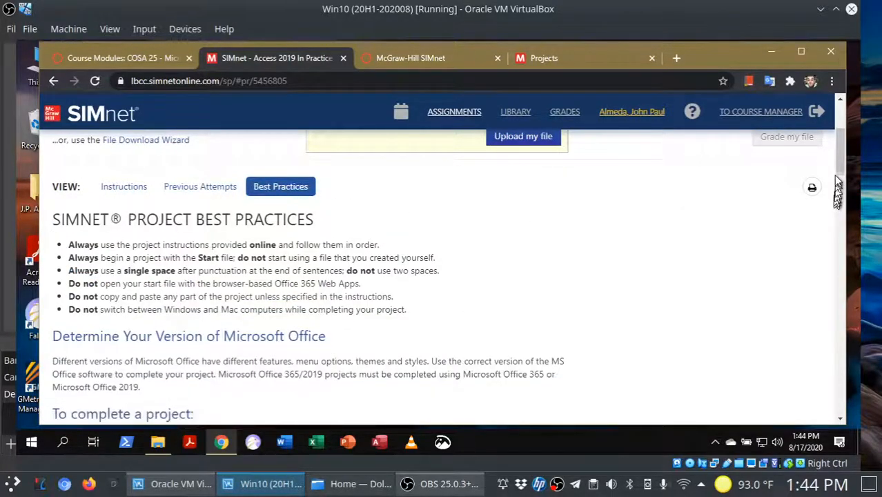
pyautogui.scroll(-3)
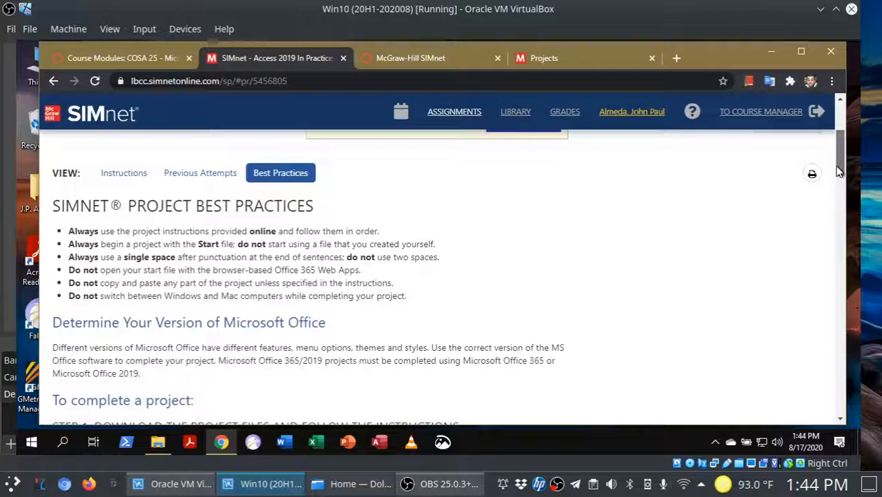
pyautogui.scroll(-3)
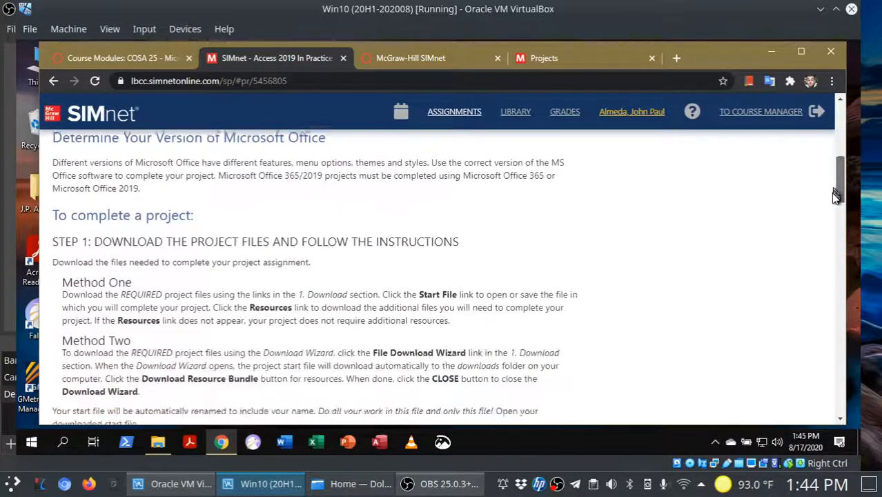
pyautogui.scroll(-3)
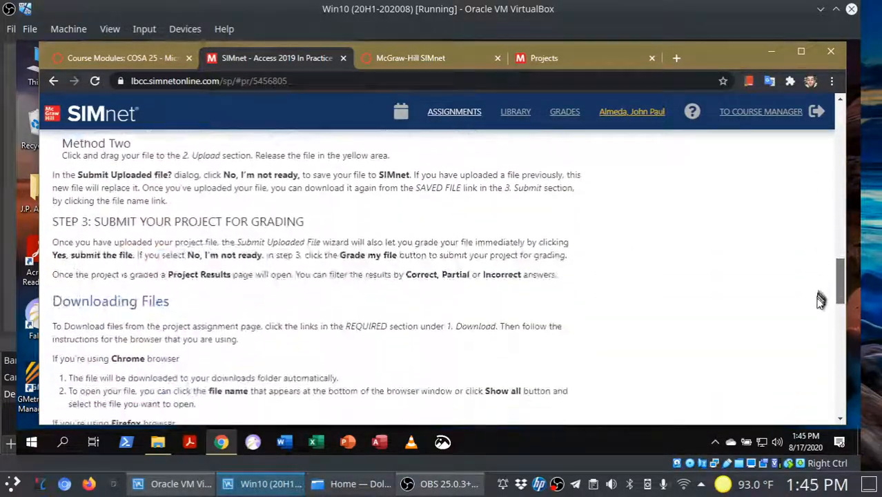
pyautogui.scroll(-3)
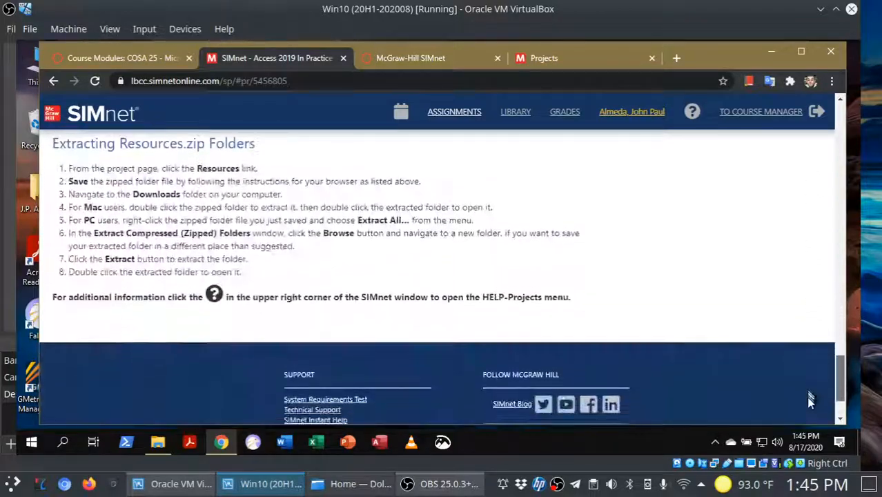
pyautogui.scroll(3)
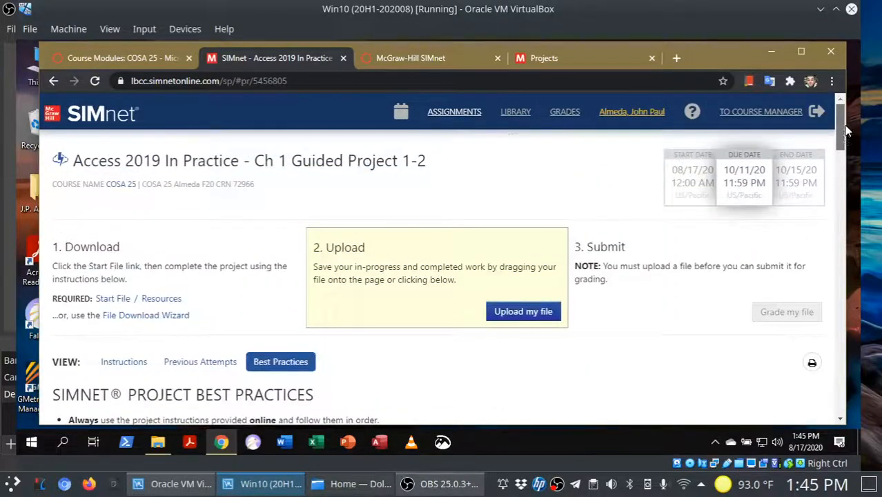
pyautogui.click(123, 362)
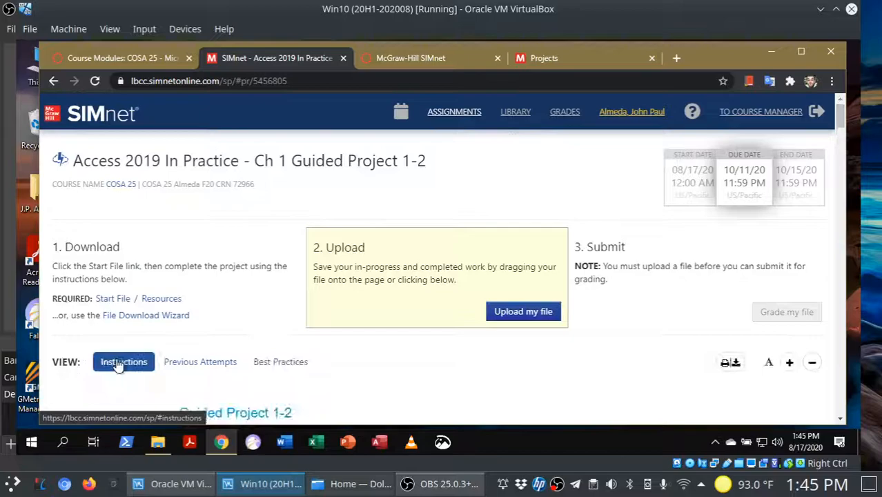
pyautogui.click(158, 441)
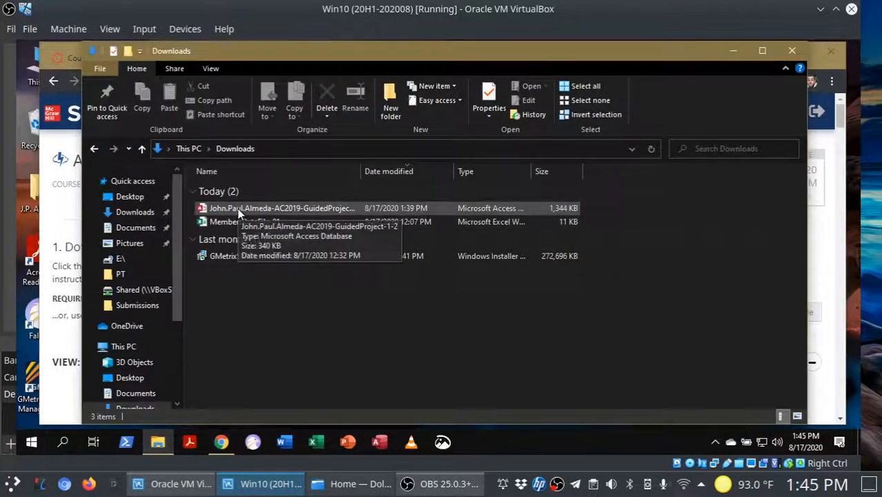
# Step: Open the Guided Project 1-2 .accdb in Access, then bring SIMnet back to front
pyautogui.doubleClick(281, 207)
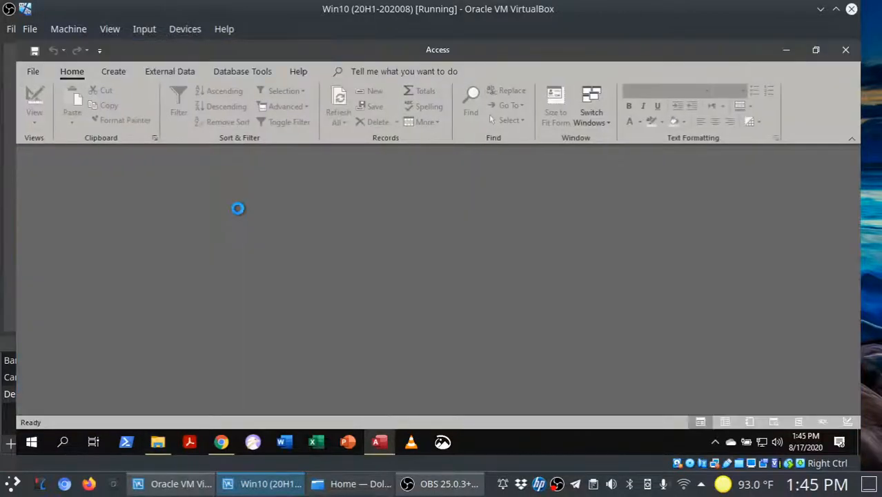
pyautogui.doubleClick(58, 198)
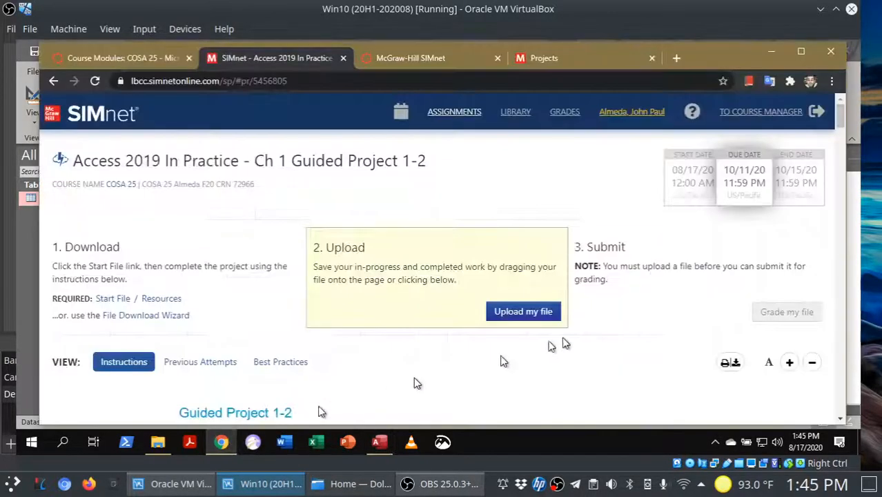
# Step: Skim the instructions to the Members table and close the database in Access
pyautogui.scroll(-3)
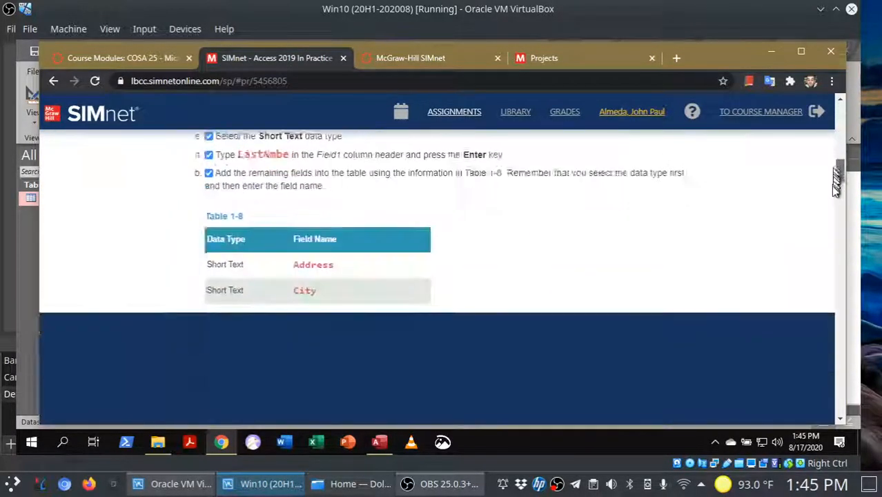
pyautogui.scroll(-3)
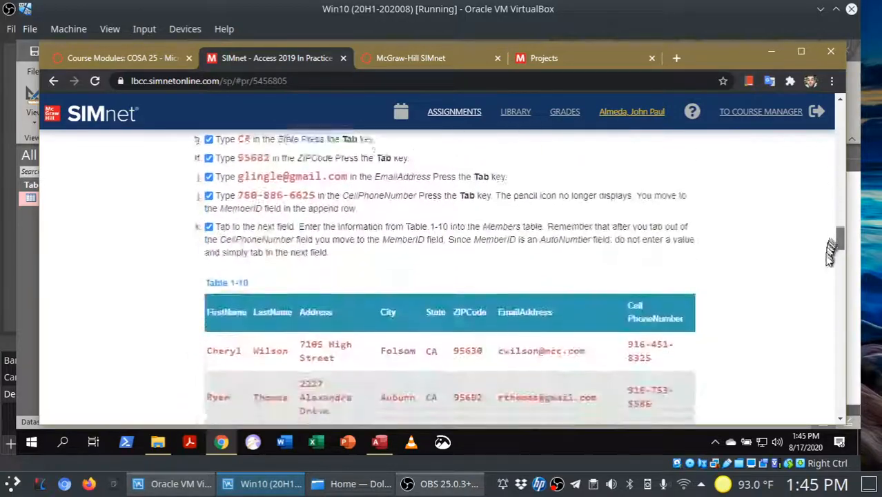
pyautogui.scroll(3)
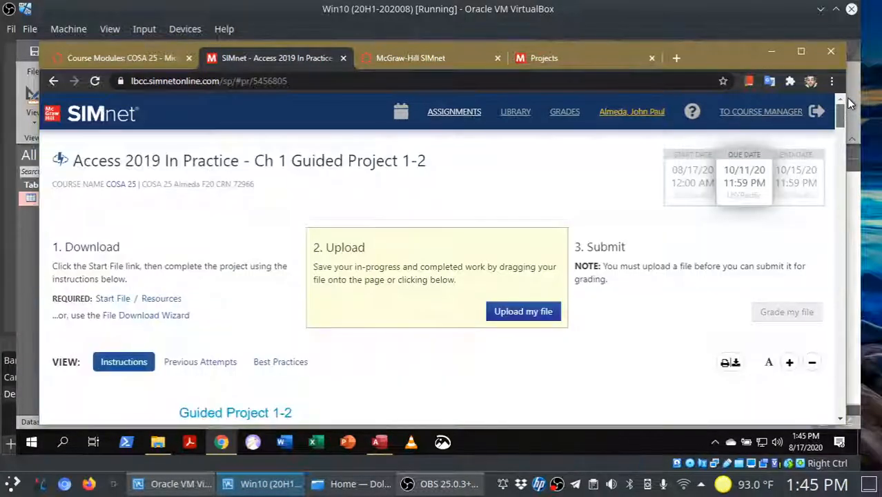
pyautogui.moveTo(380, 441)
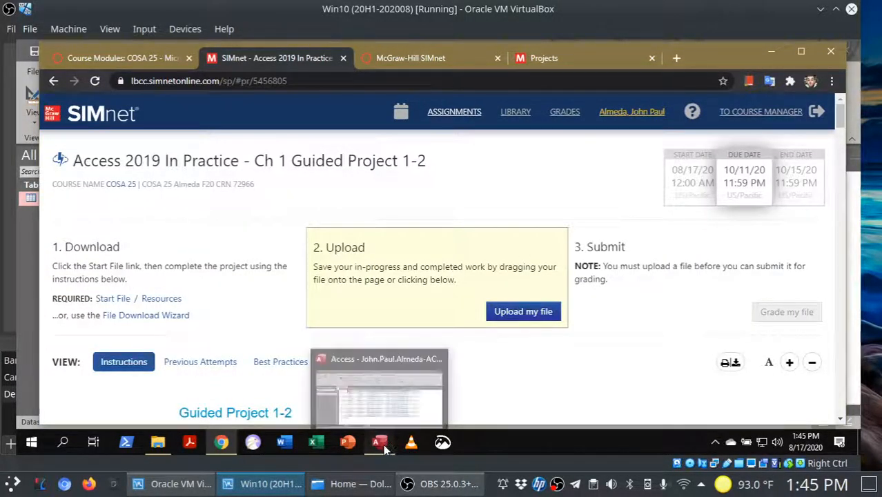
pyautogui.click(378, 386)
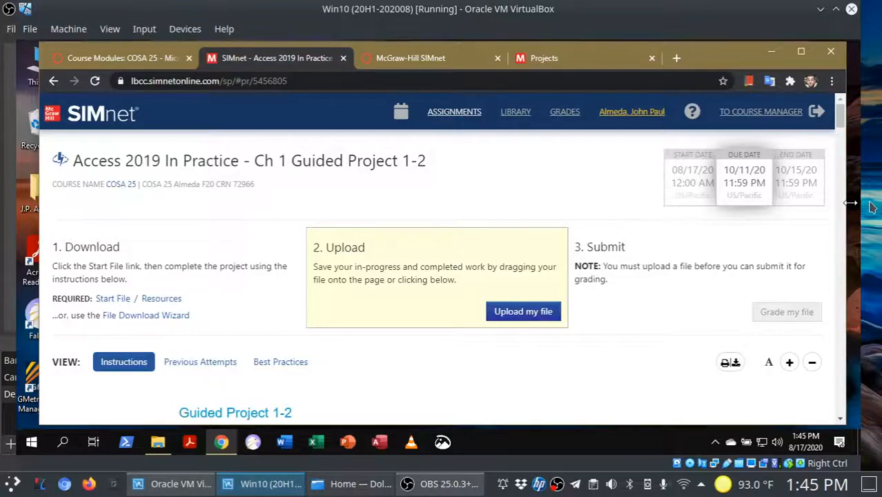
pyautogui.moveTo(802, 51)
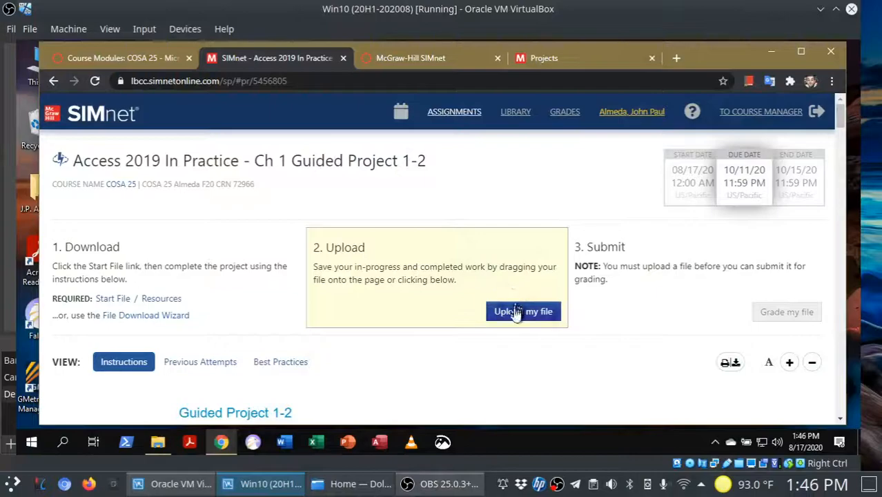
# Step: Upload and submit the Guided Project 1-2 database, scoring 100% (29/29) on attempt 2
pyautogui.click(524, 311)
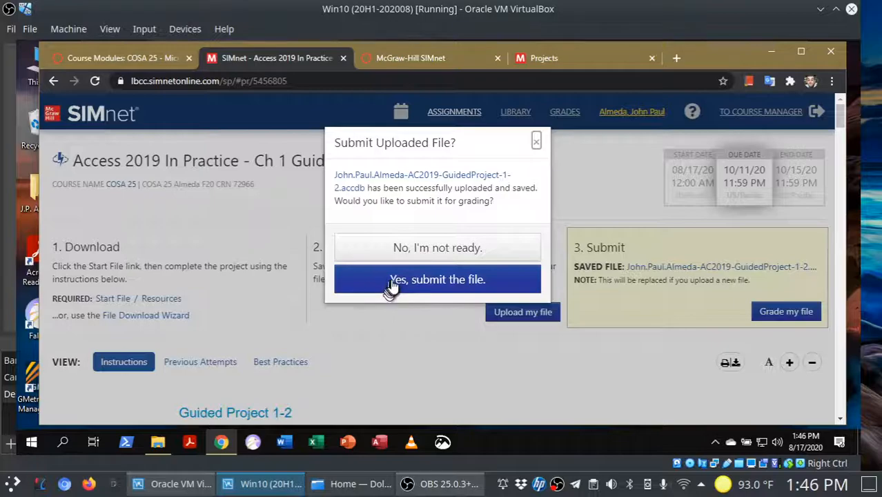
pyautogui.click(438, 279)
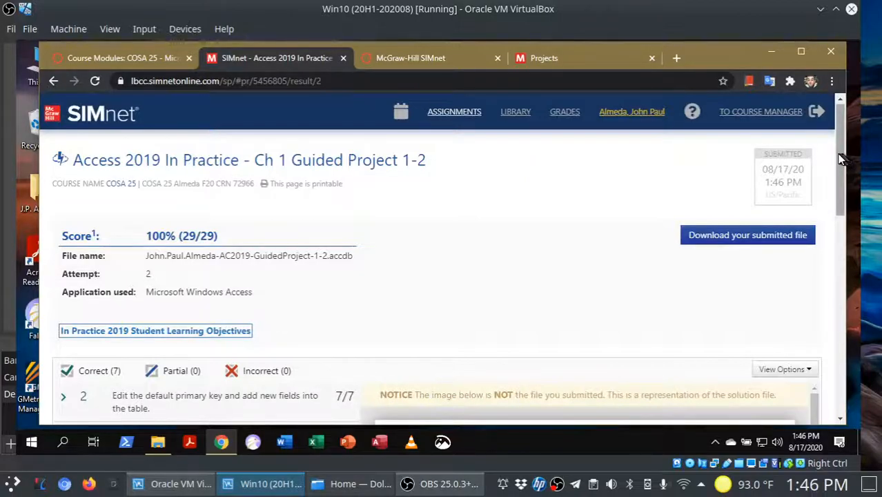
# Step: Review all seven correct objectives, expand and collapse objective 3, then return to the assignment
pyautogui.scroll(-3)
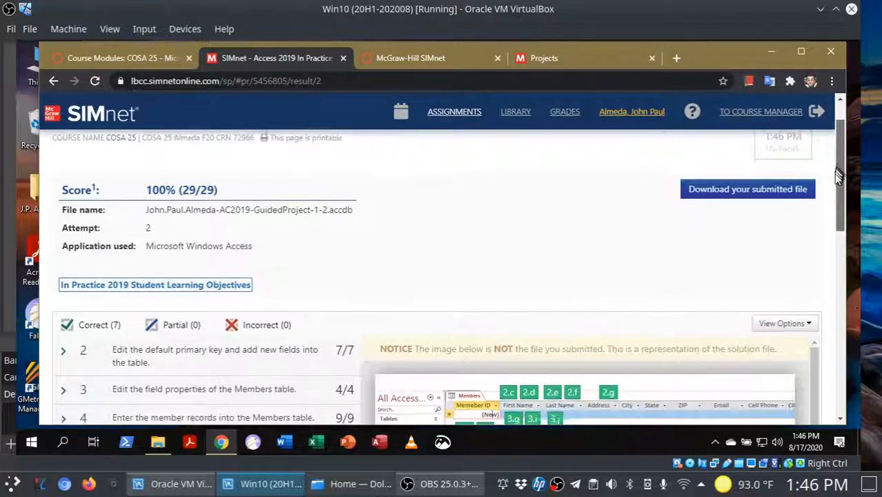
pyautogui.scroll(-3)
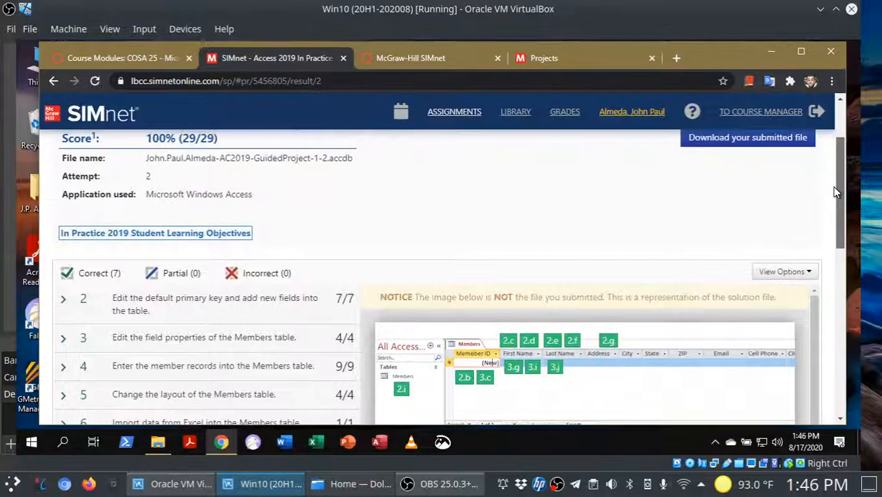
pyautogui.scroll(-3)
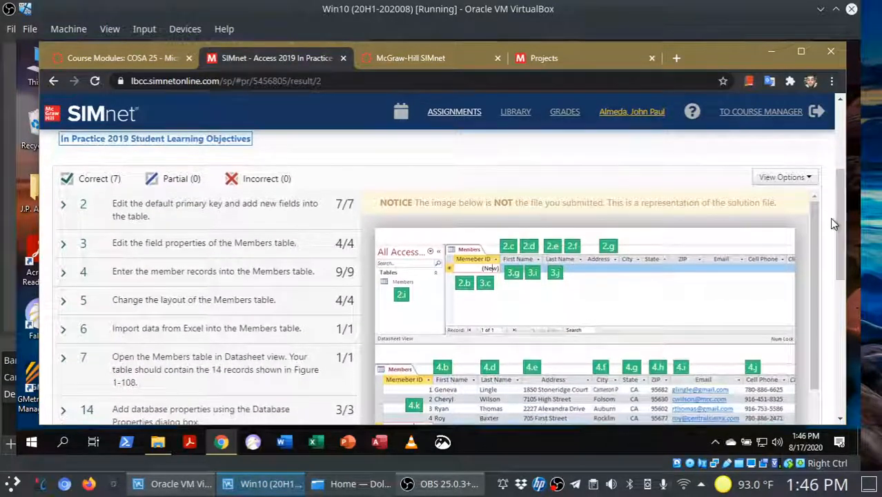
pyautogui.click(63, 243)
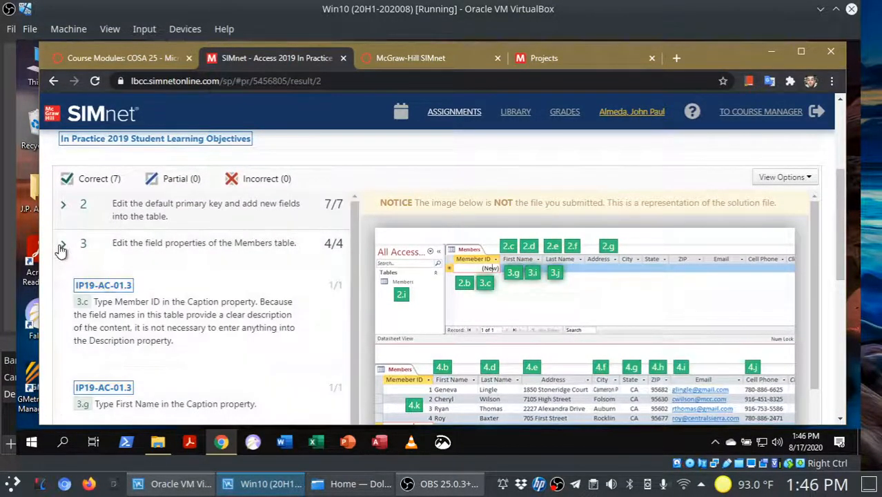
pyautogui.click(63, 243)
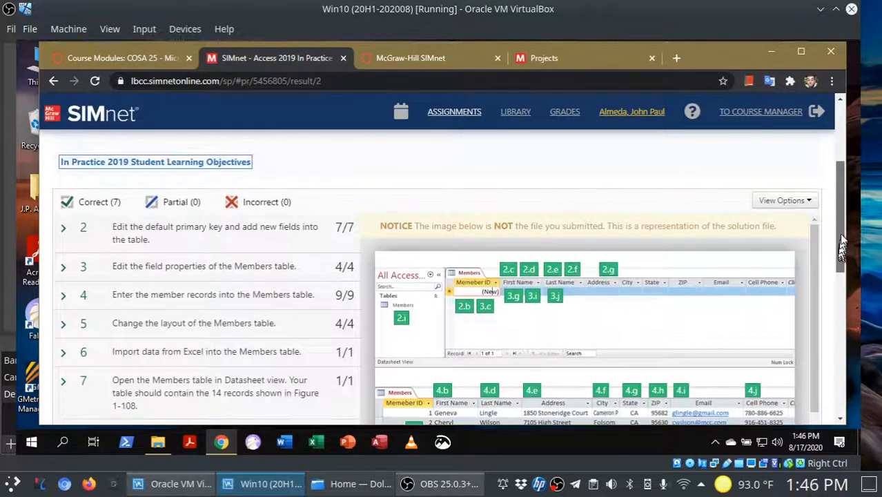
pyautogui.scroll(3)
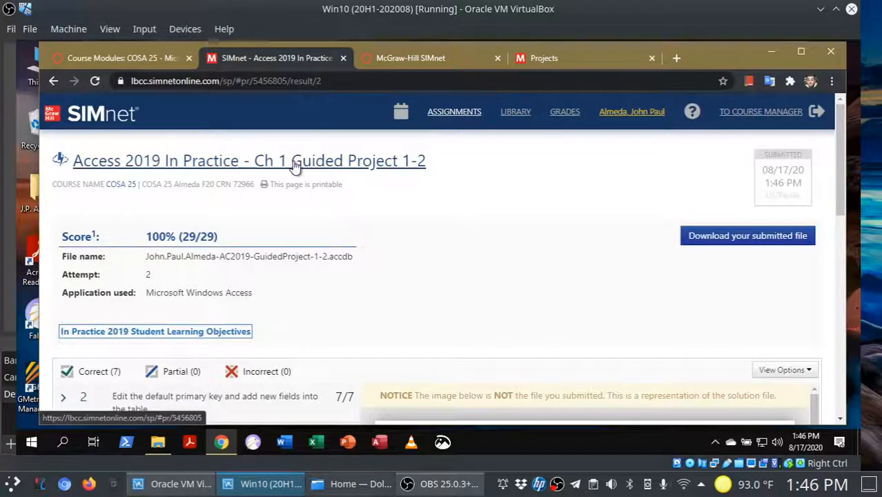
pyautogui.moveTo(272, 164)
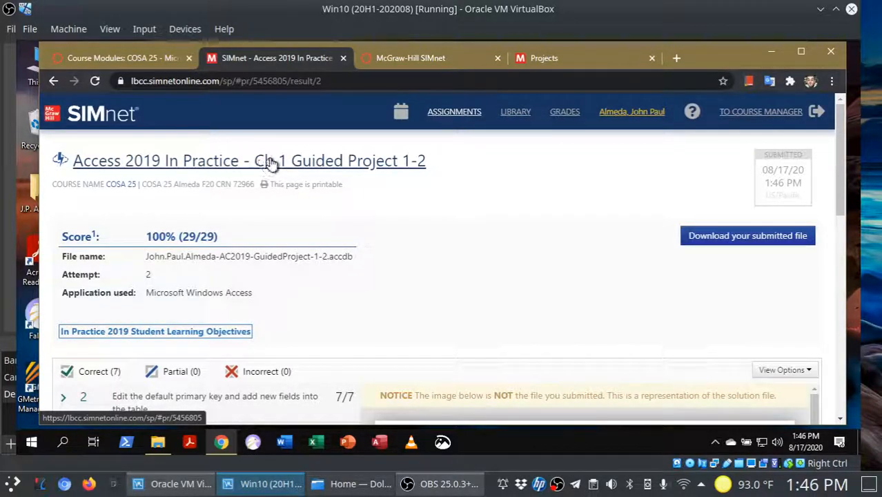
pyautogui.click(249, 160)
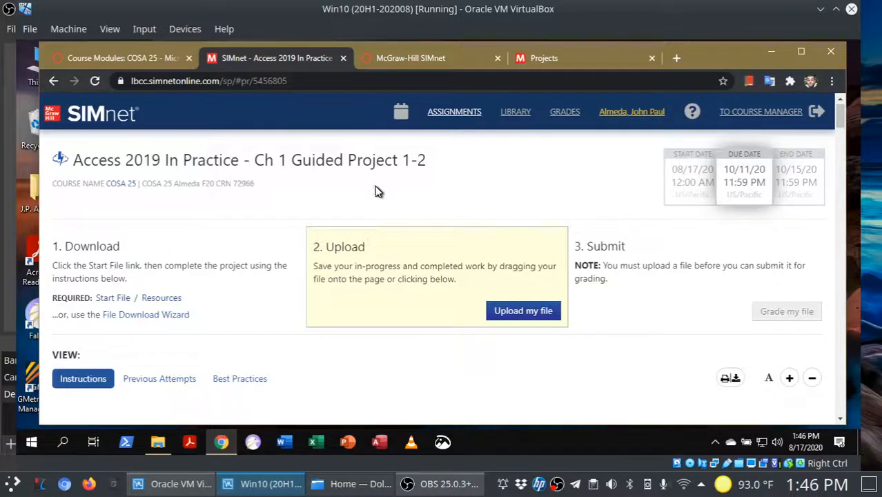
pyautogui.click(160, 378)
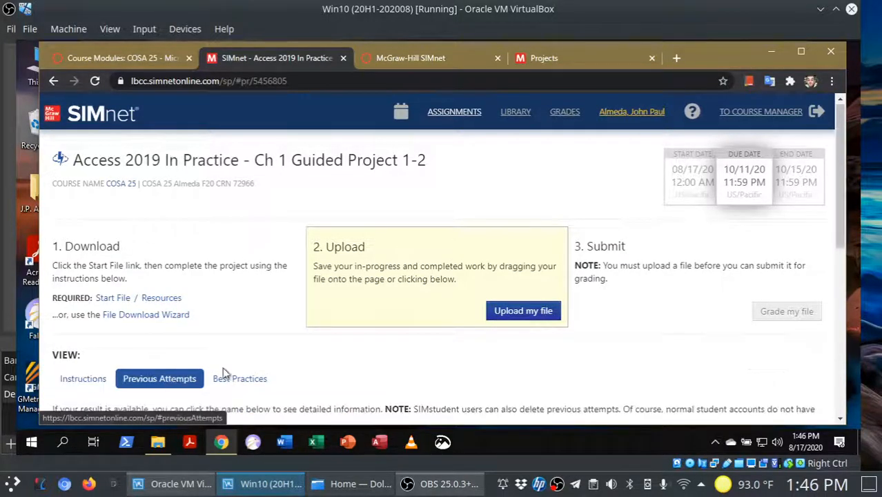
pyautogui.scroll(-3)
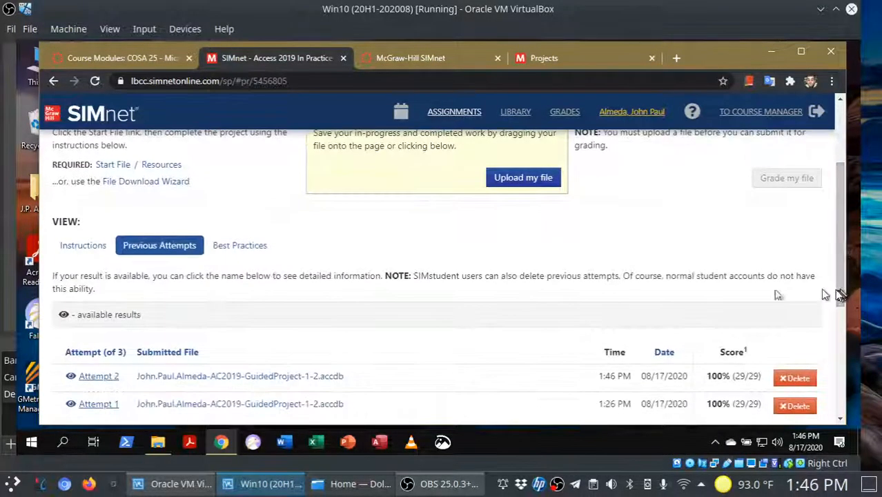
pyautogui.click(98, 375)
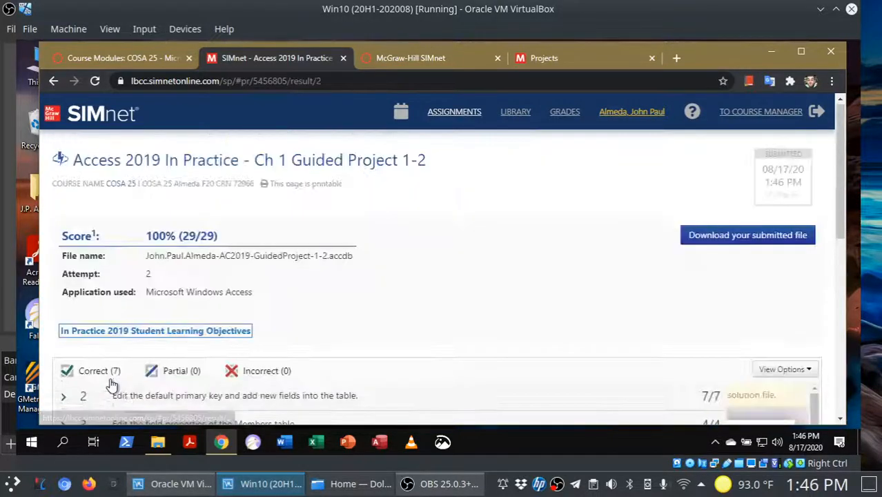
pyautogui.click(64, 395)
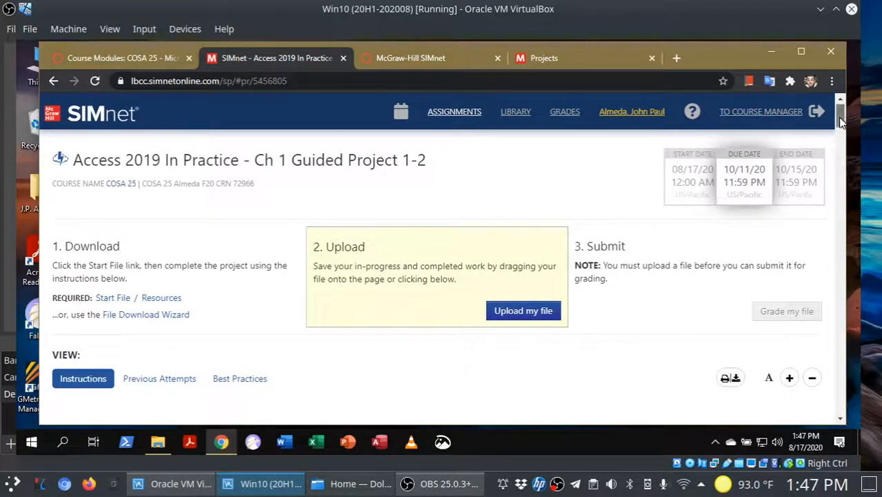
pyautogui.scroll(-3)
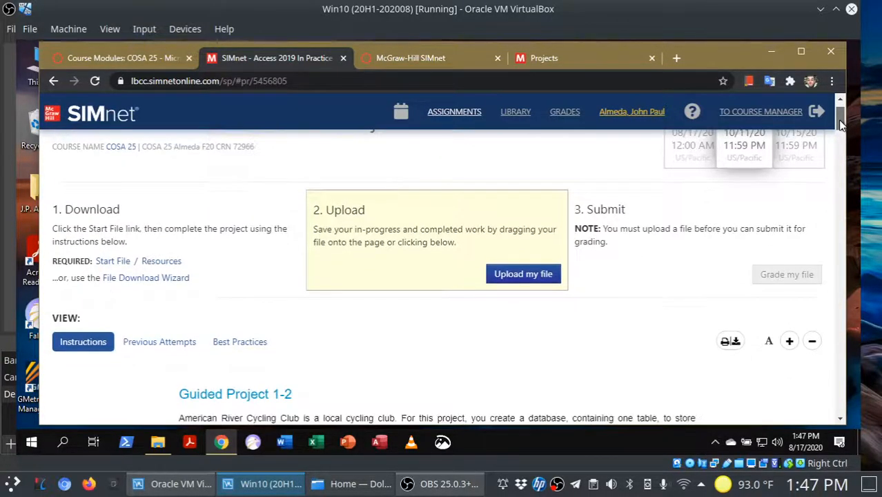
pyautogui.scroll(-3)
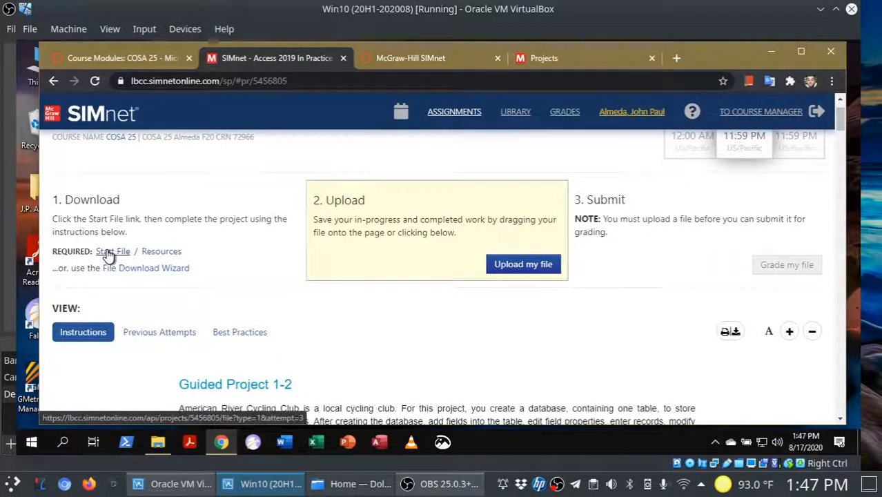
pyautogui.moveTo(456, 318)
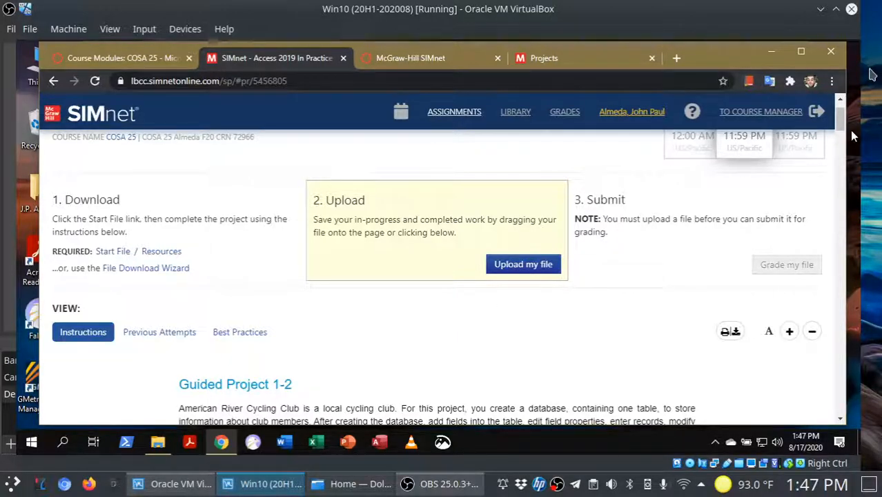
pyautogui.moveTo(445, 142)
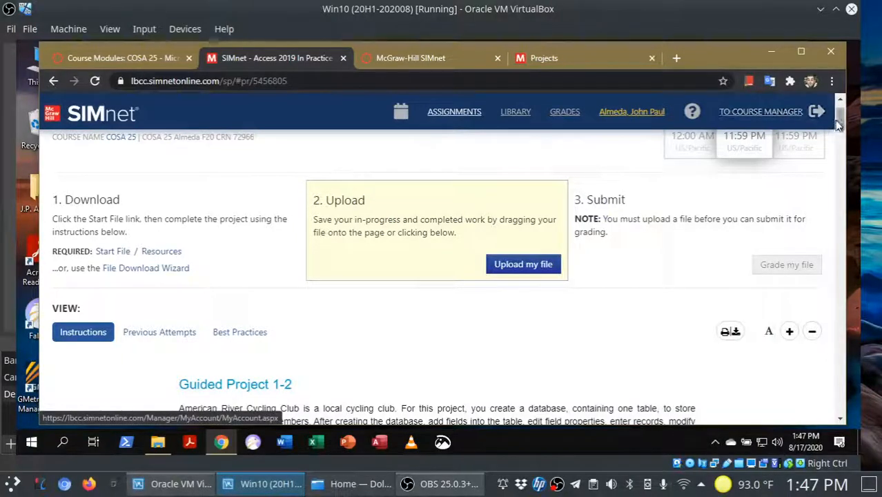
pyautogui.scroll(-3)
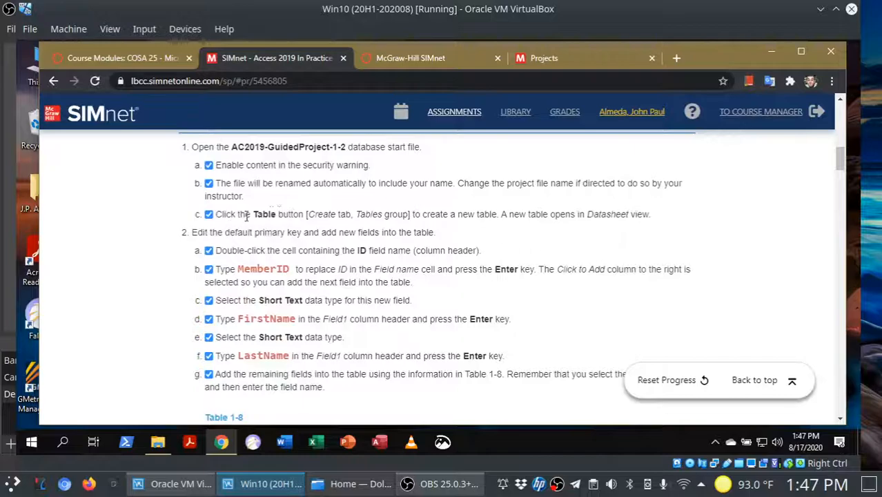
pyautogui.doubleClick(264, 214)
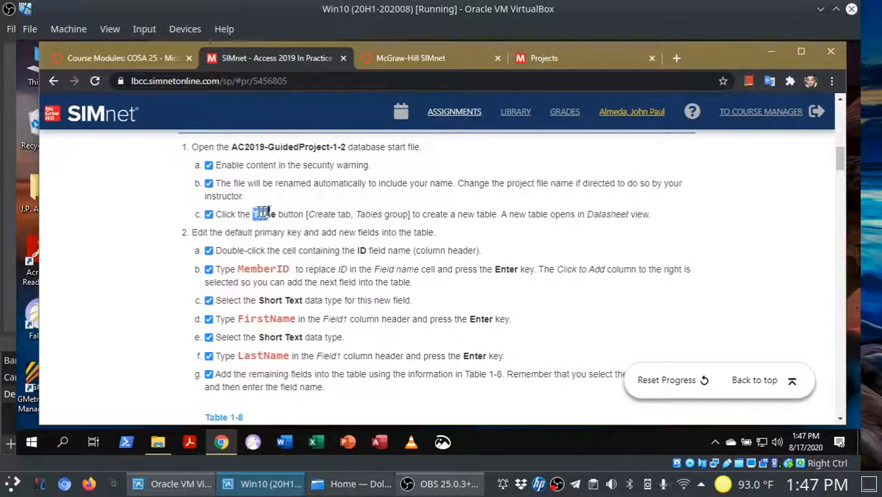